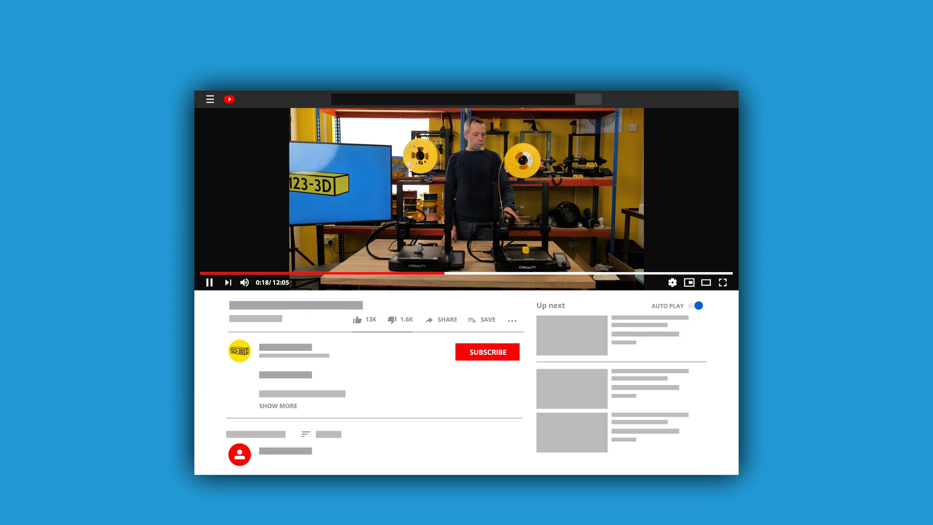
{"action": "left_click", "coordinate": [722, 282]}
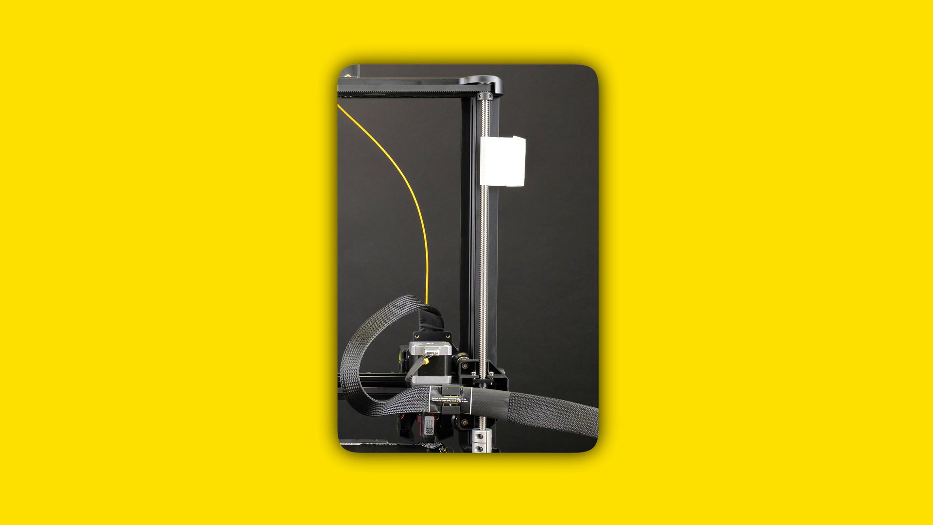